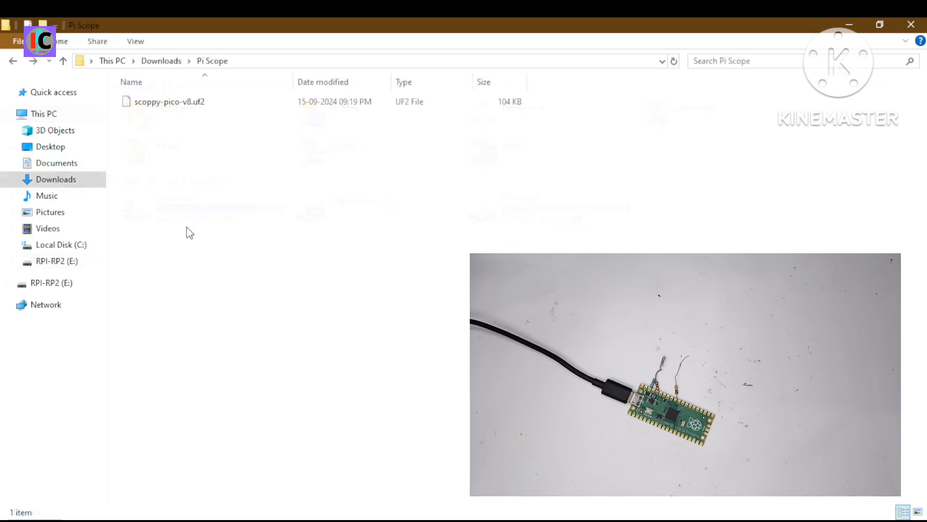
Step: Select the scoppy-pico-v8.uf2 firmware file in the Pi Scope folder
click(170, 101)
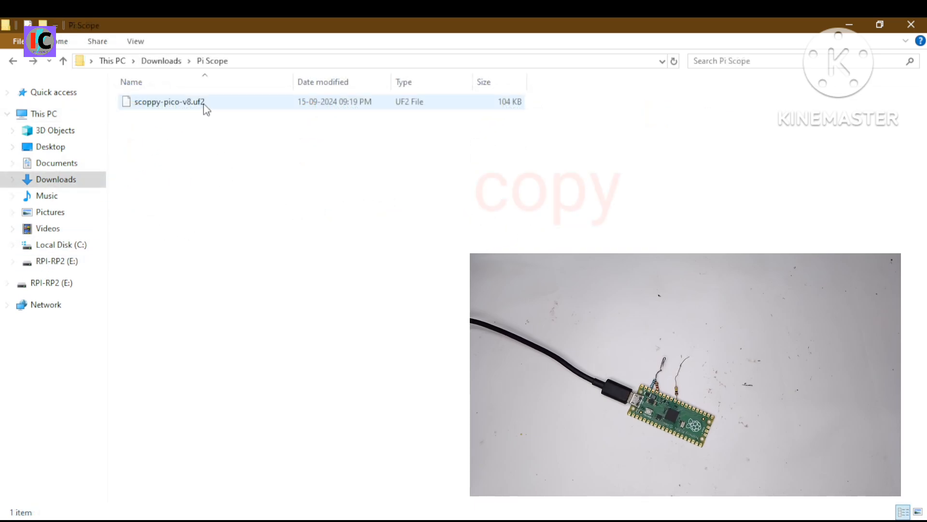
click(170, 101)
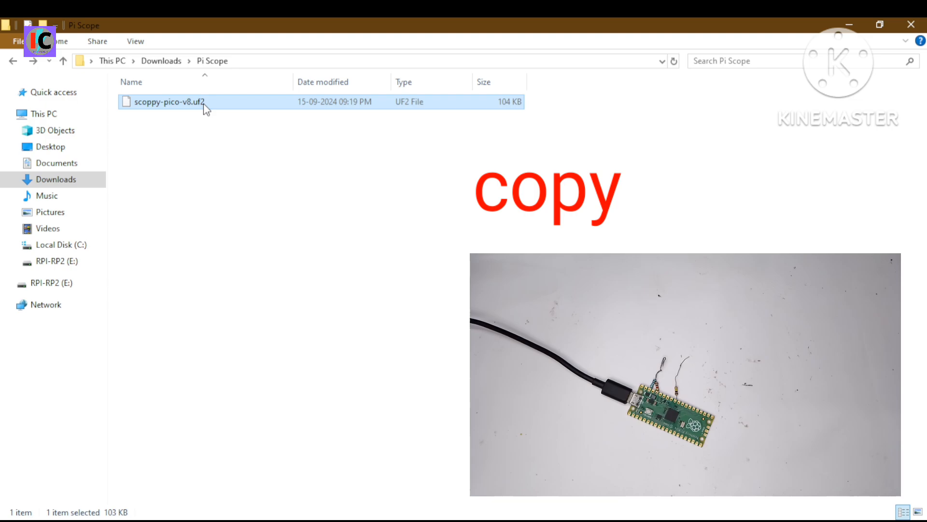